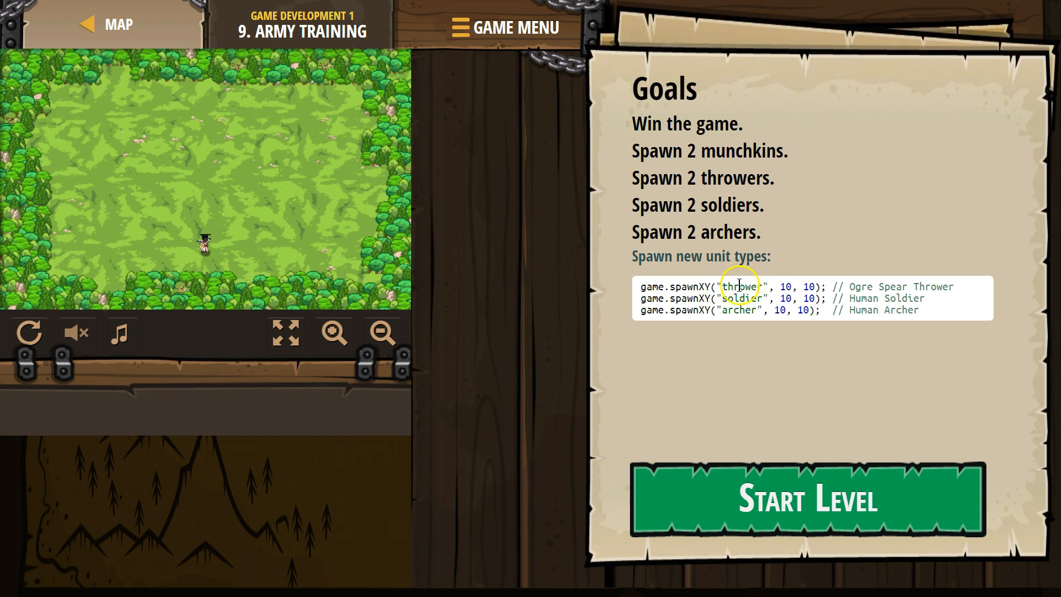
mouse_move(784, 284)
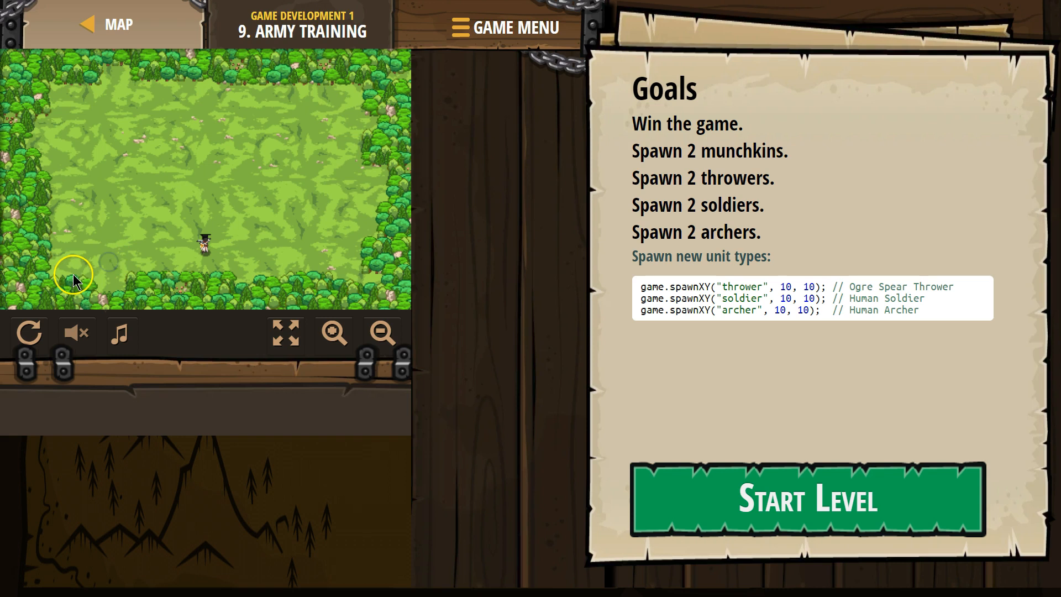
Start the Army Training level so the JavaScript starter code opens in the editor
click(805, 498)
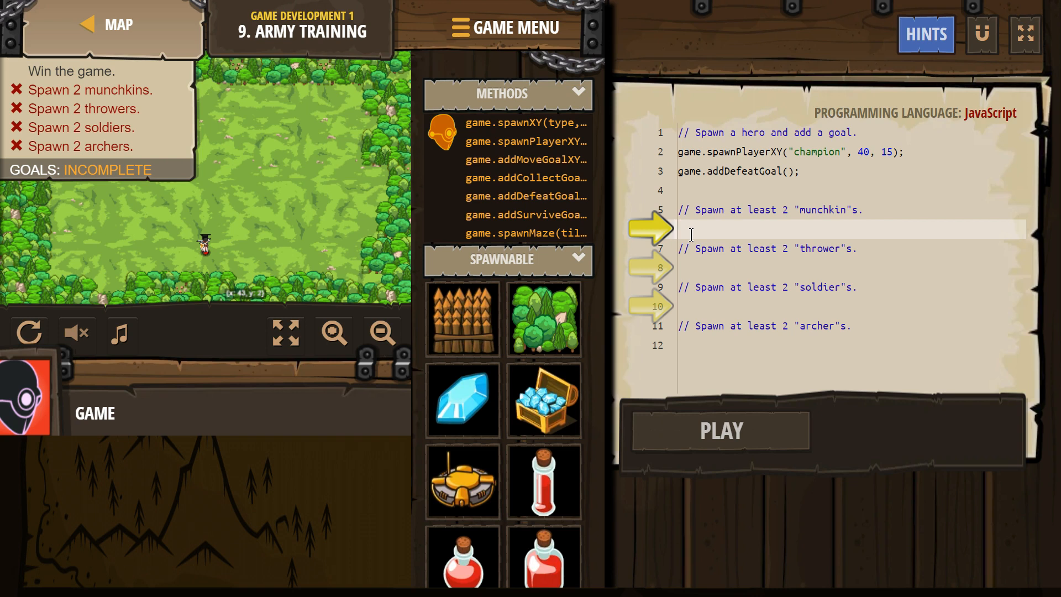
Add game.spawnXY("munchkin", 36, 30); under the munchkin comment via autocomplete
text(spa)
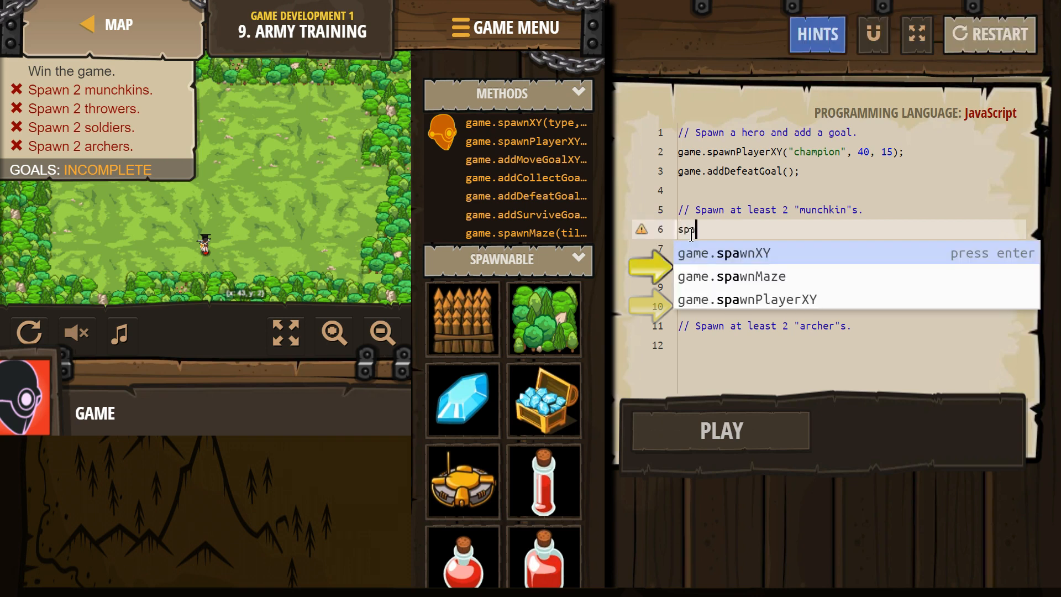
key(enter)
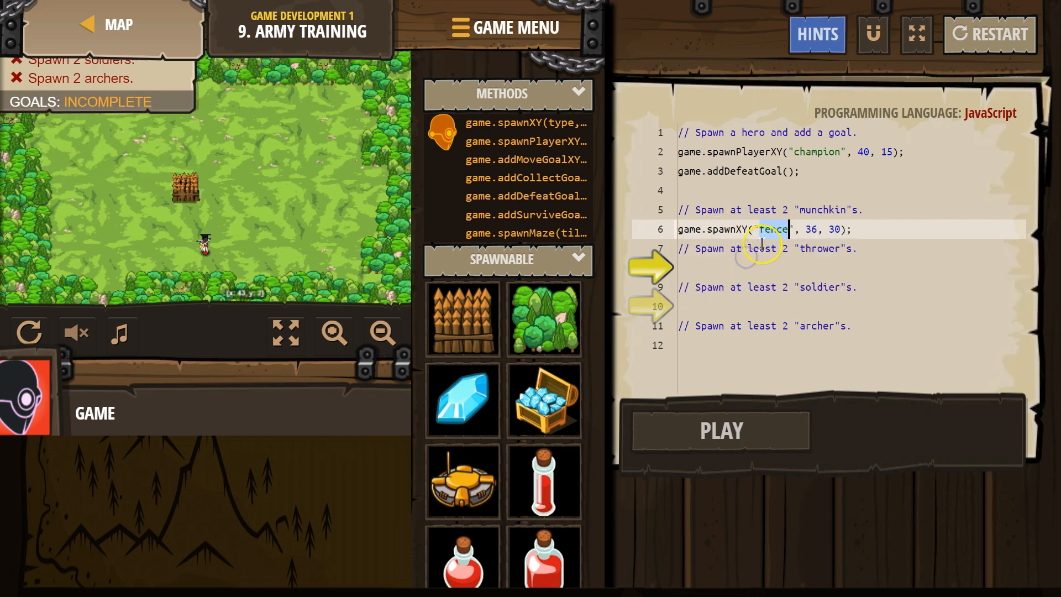
text(munchkin)
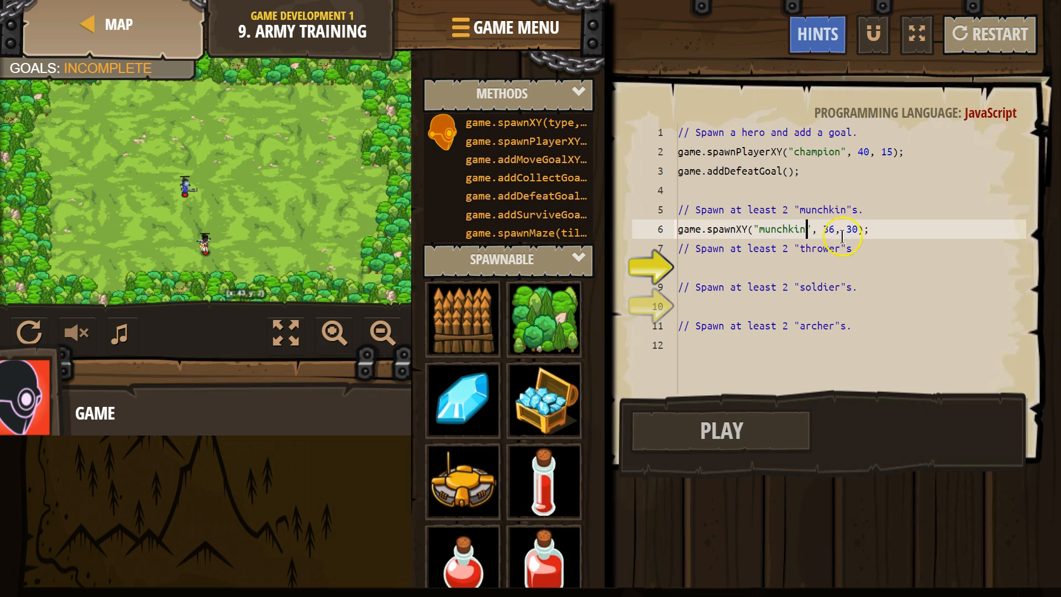
key(Enter)
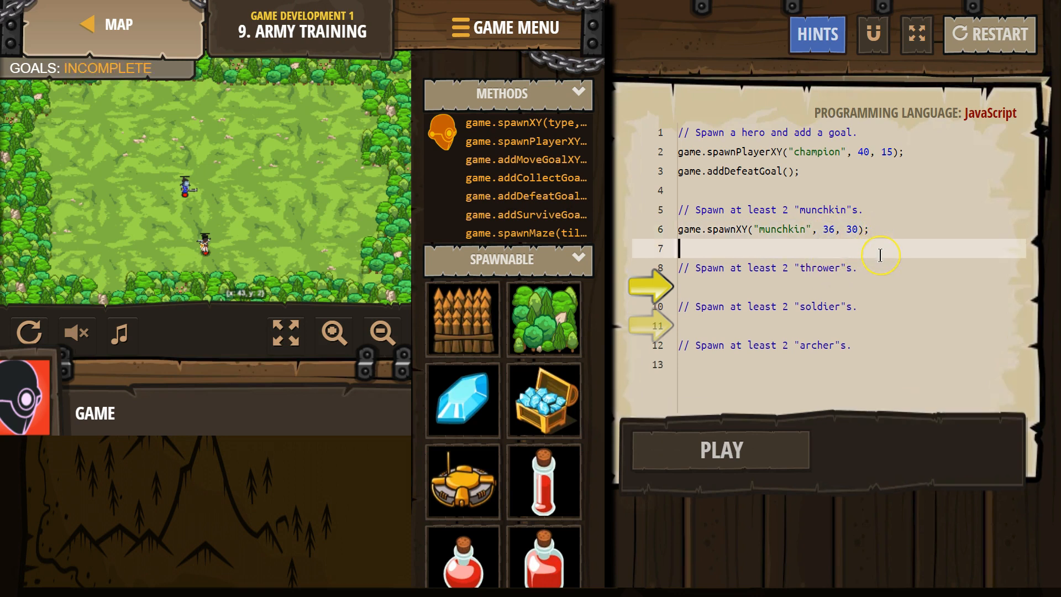
Add a second munchkin spawn and change its coordinates to 14, 50
text(spawnXY("fence", 45, 50);)
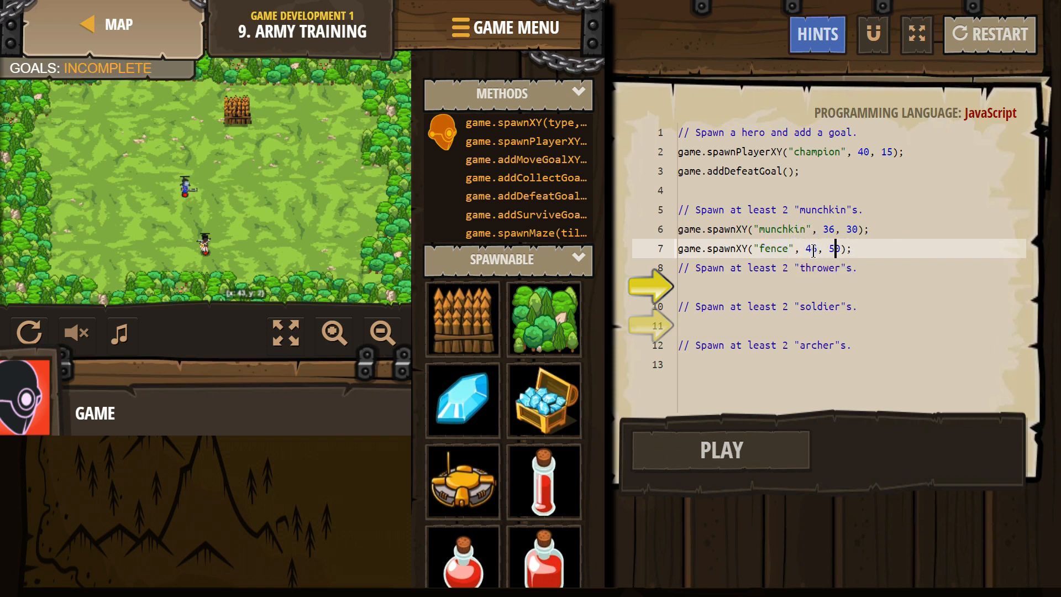
double_click(772, 249)
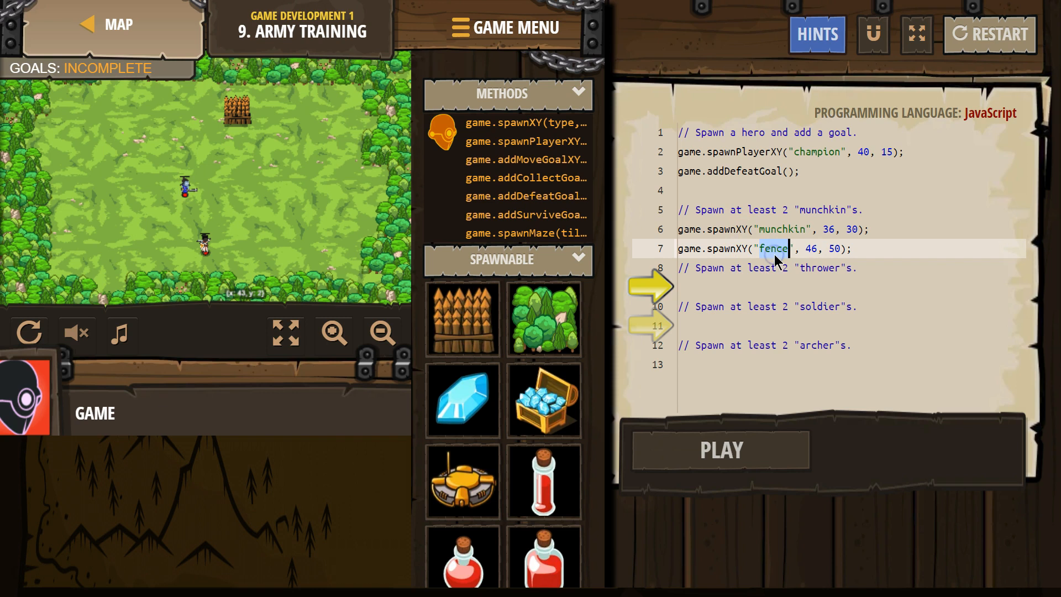
text(munchkin)
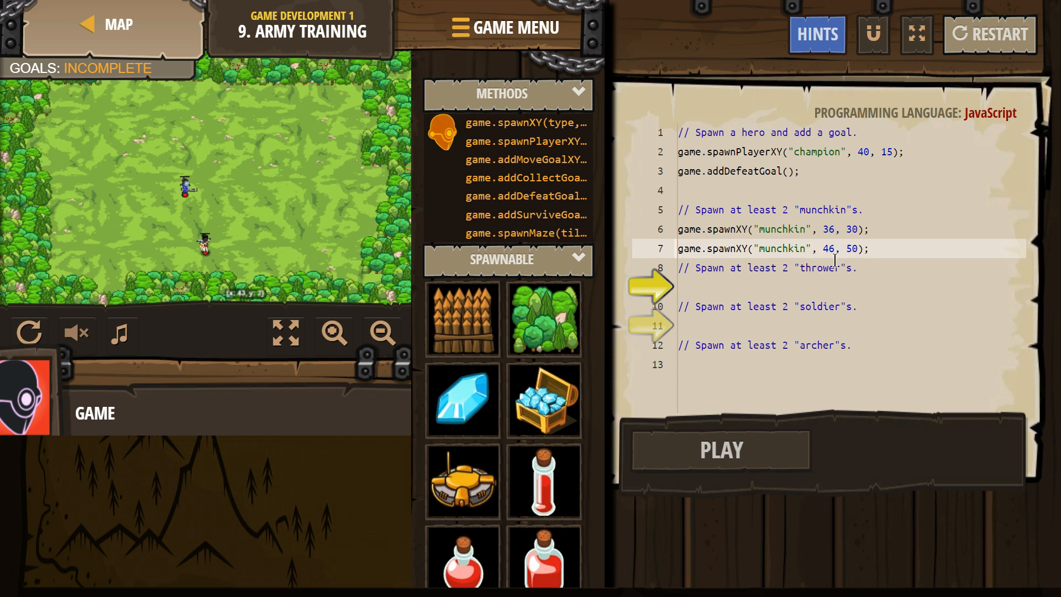
key(Backspace)
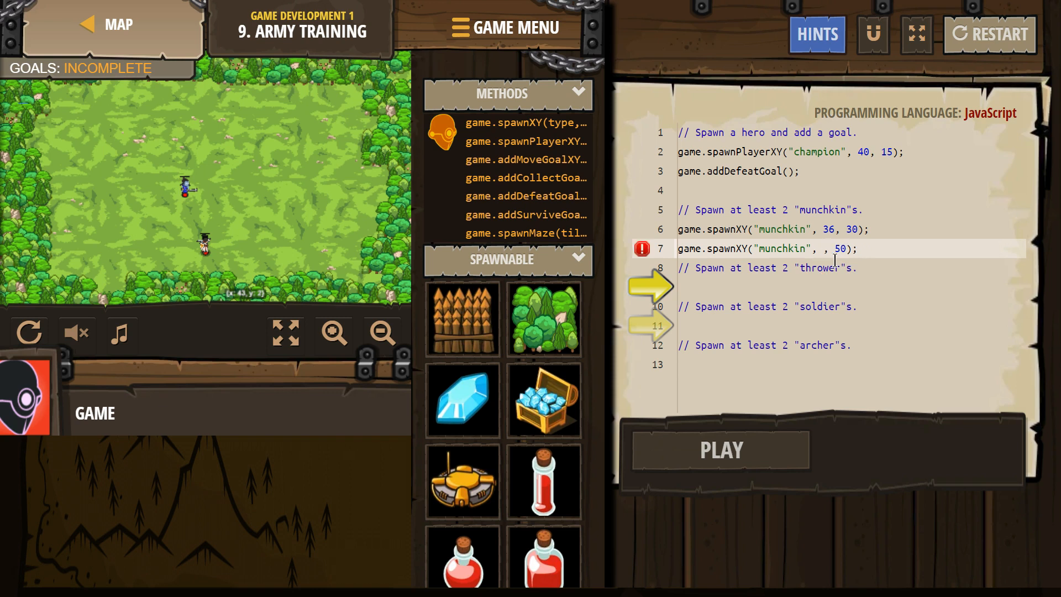
text(14)
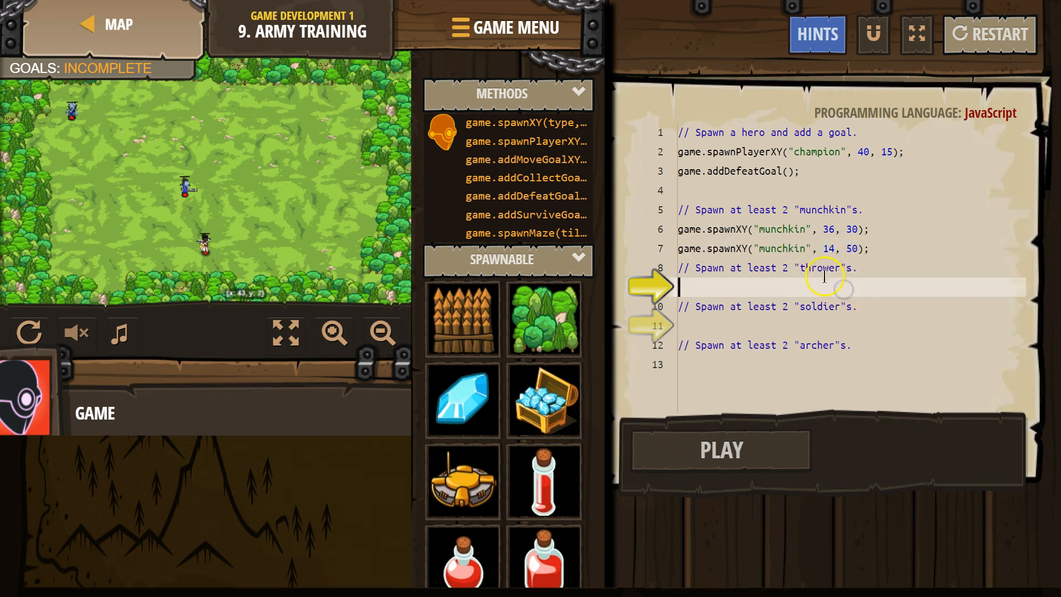
Add two thrower and two soldier spawn lines, all at 36, 30
text(spawnXY("thro", 36, 30);)
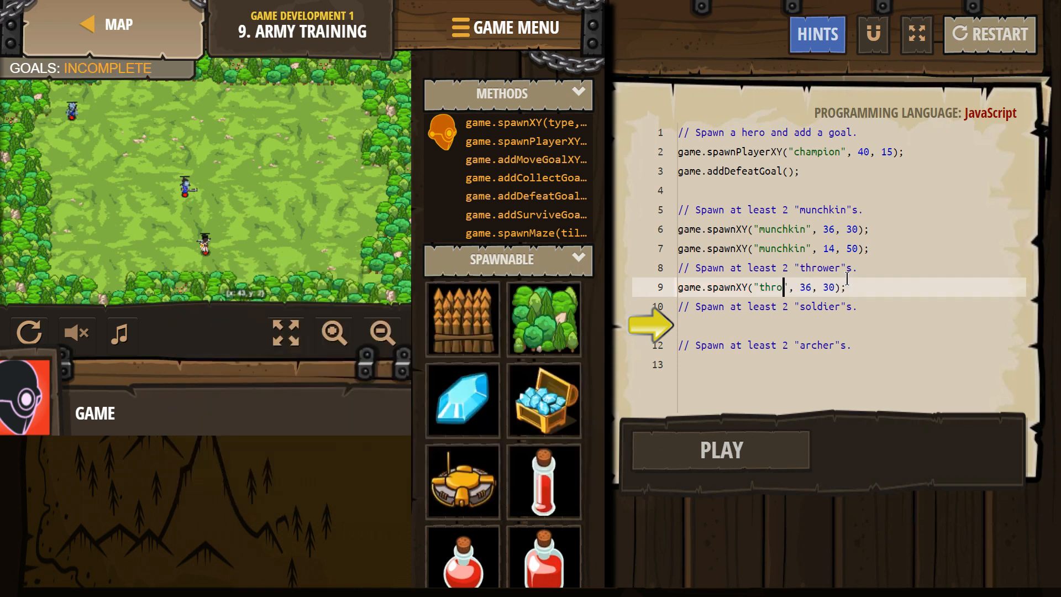
text(wer)
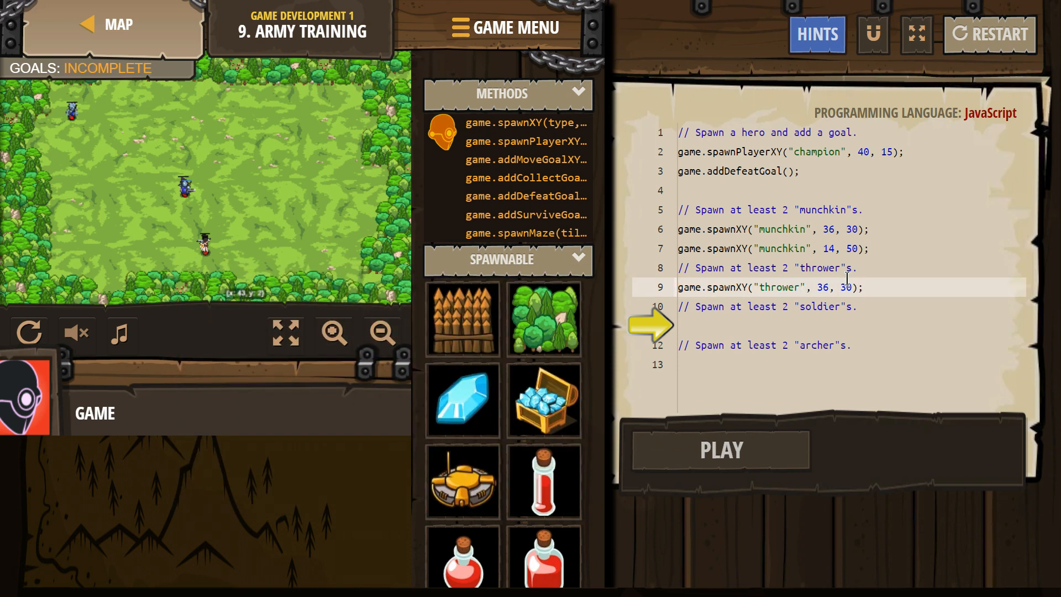
text(spawnXY("thrower", 36, 30);)
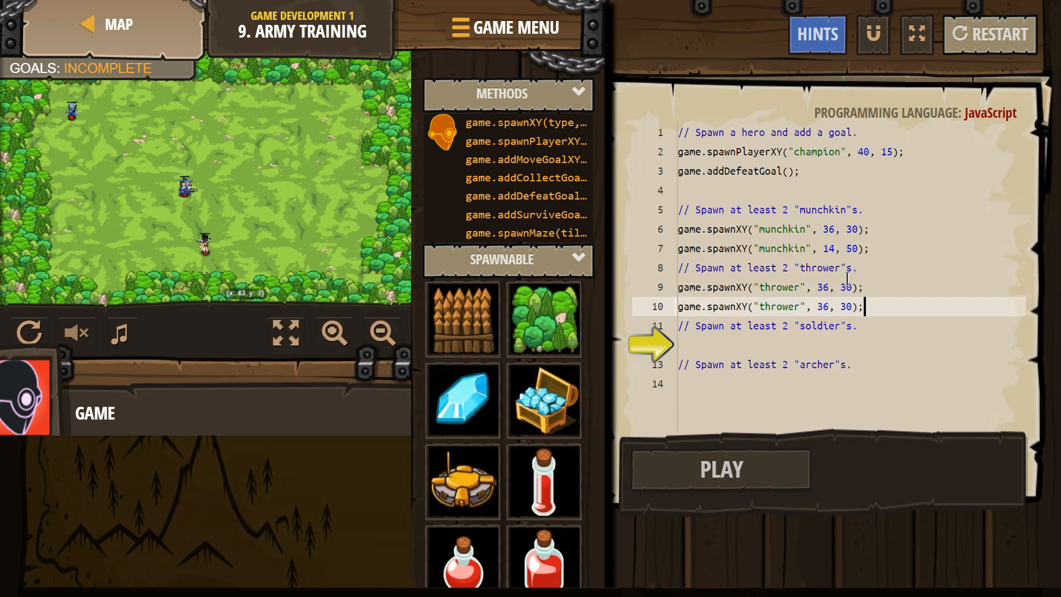
key(Enter)
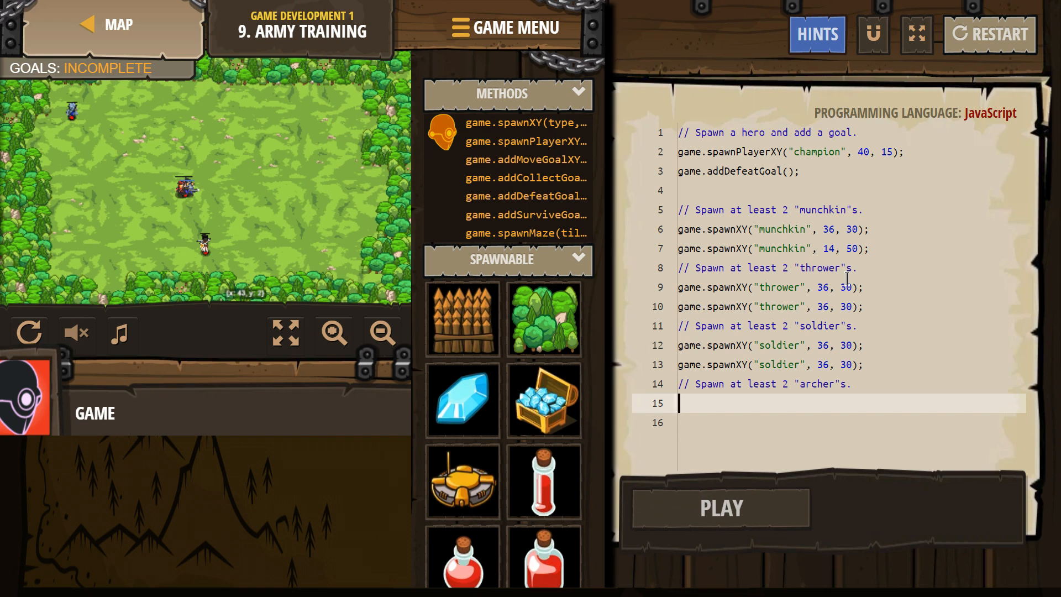
Add game.spawnXY("archer", 36, 30); under the archer comment
text(spawnXY("archer", 36, 30);)
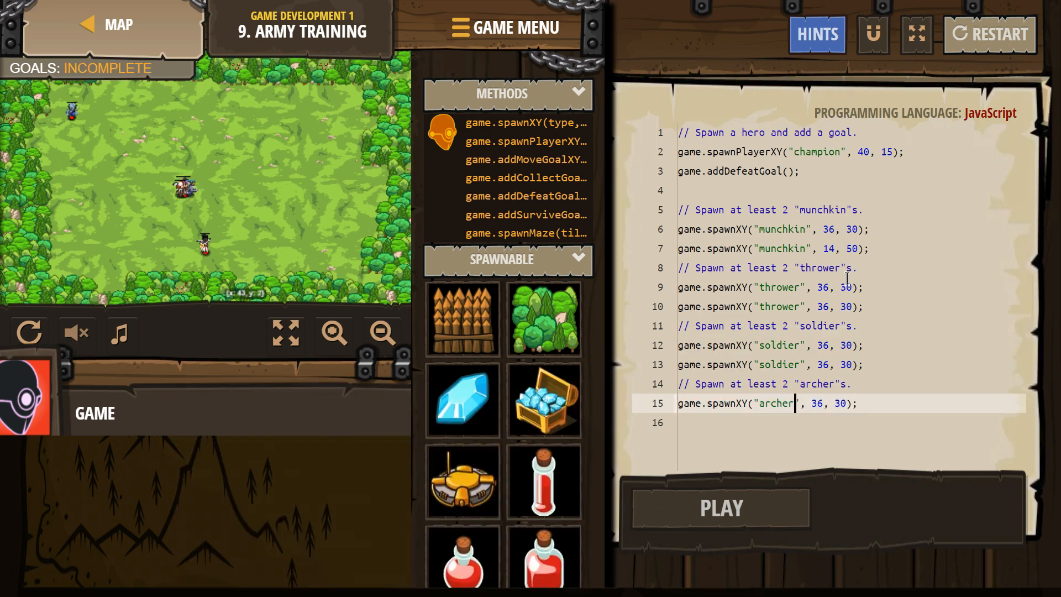
text(spawnXY("archer", 3, 30);)
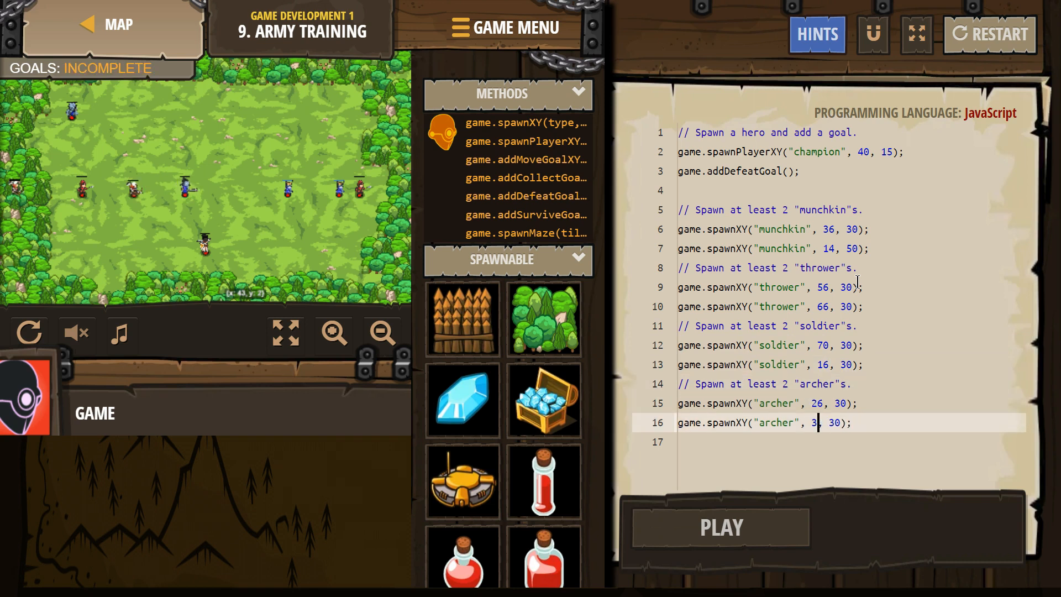
Add a second archer and spread coordinates: throwers 56/66, soldiers 70/16, archers 26,30 and 33,10
text(3)
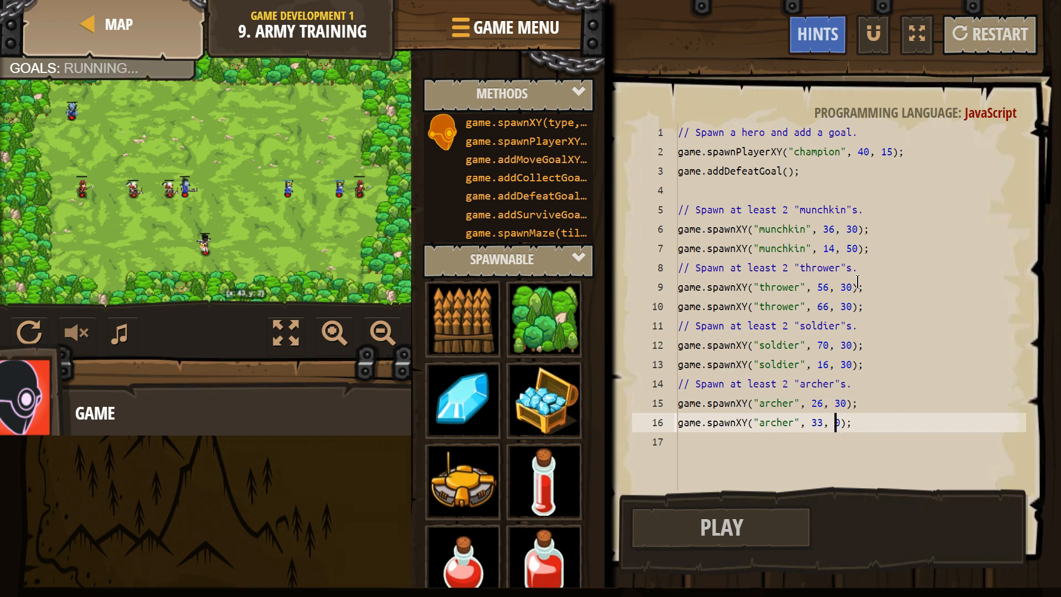
text(1)
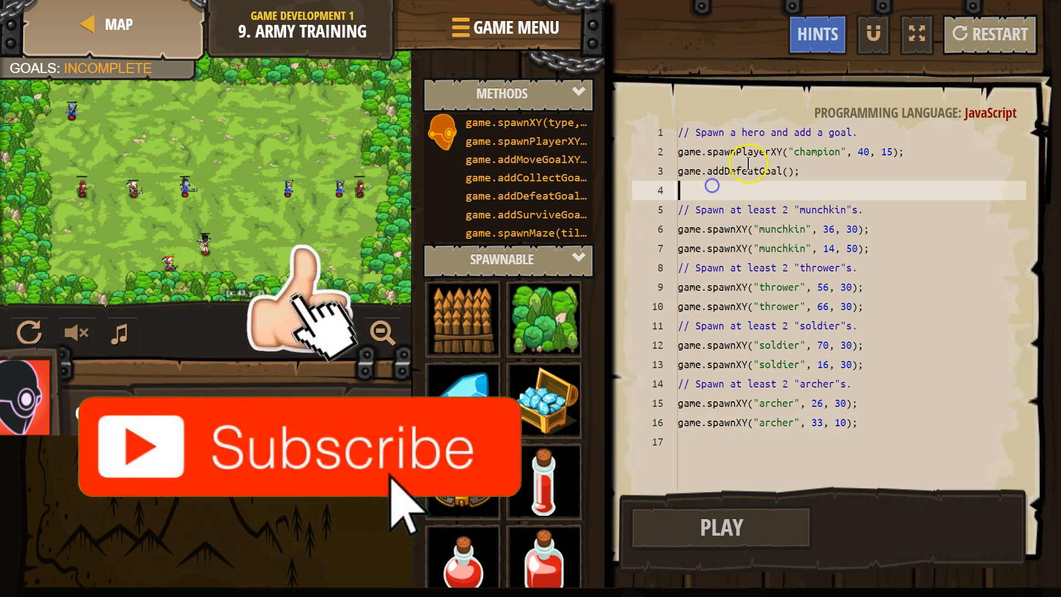
Run the level against the spawned army and return to editing with Goals: SUCCESS
click(720, 527)
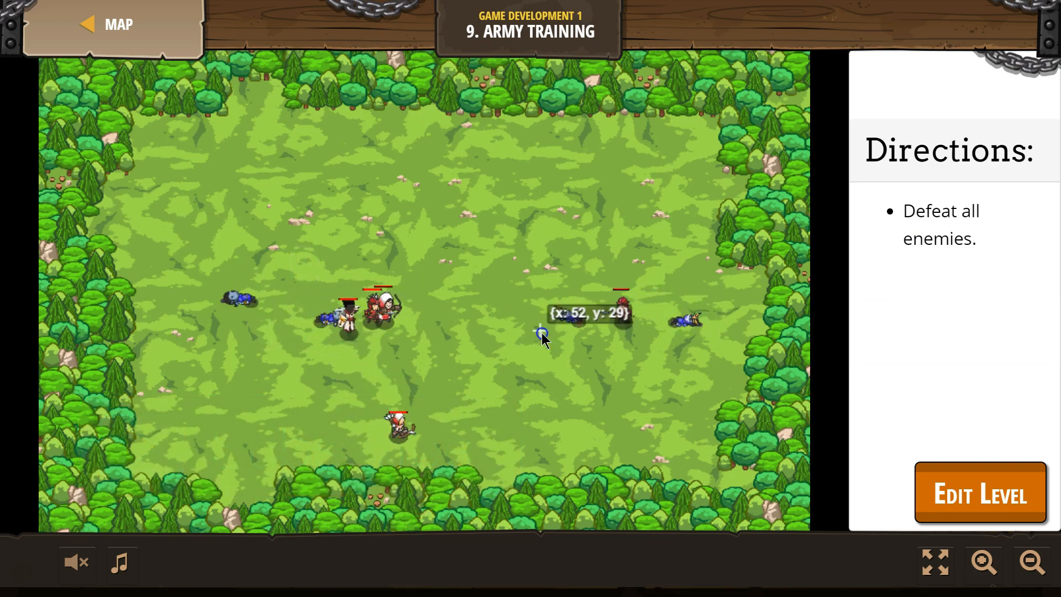
click(979, 493)
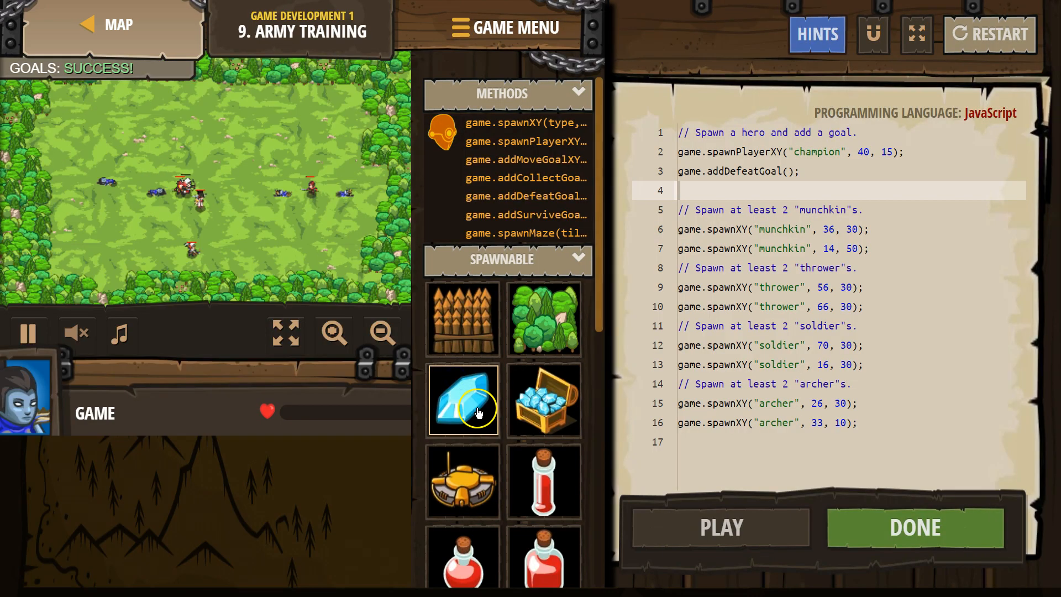